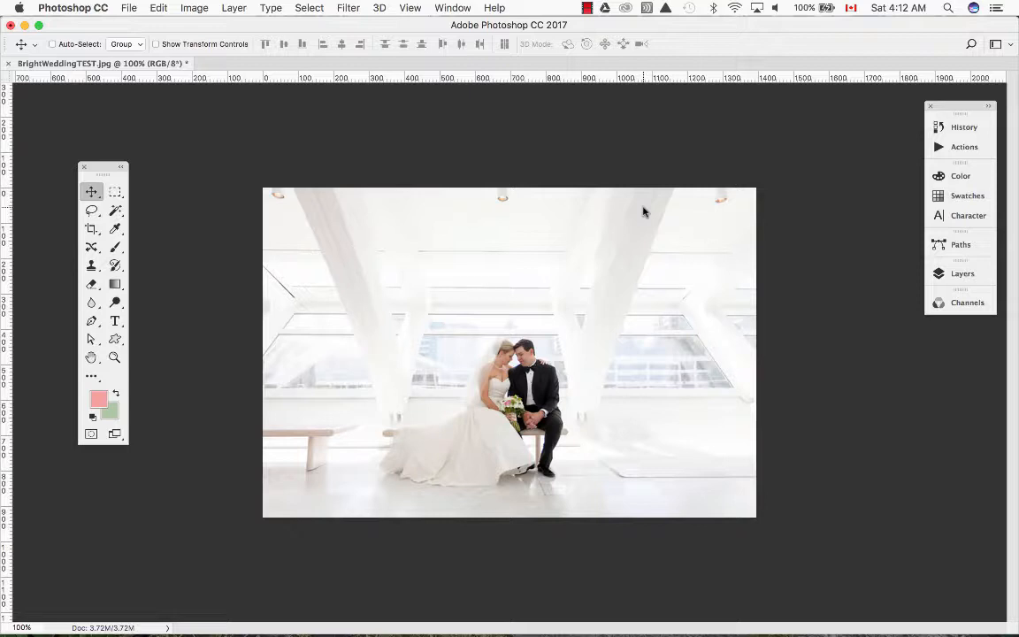
mouse_move(555, 275)
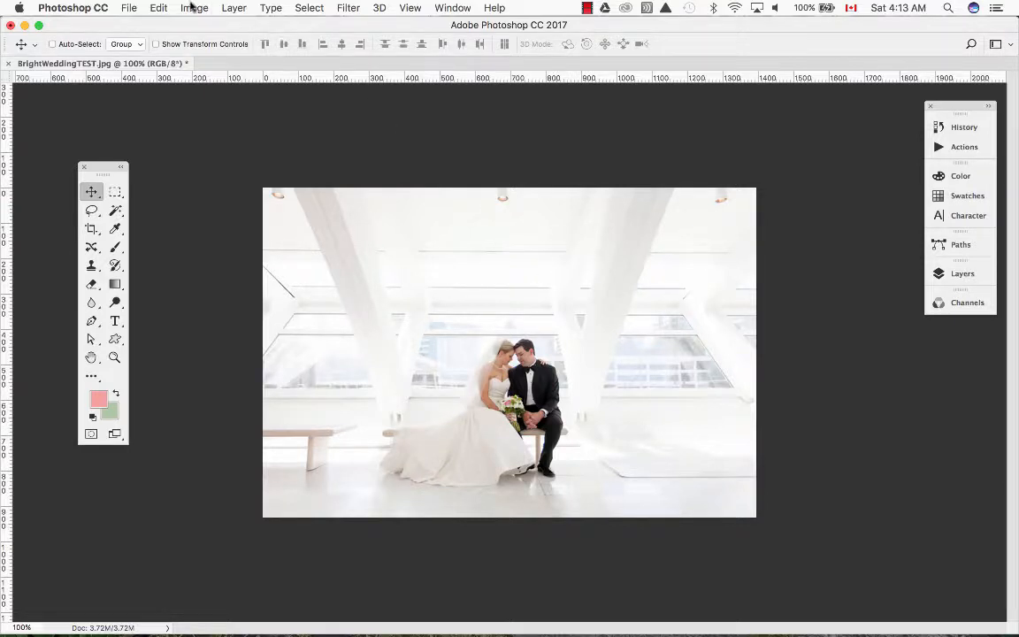
Step: In Image Size, turn off Resample and enter resolution 300 (4.653 × 3.107 inches)
click(193, 8)
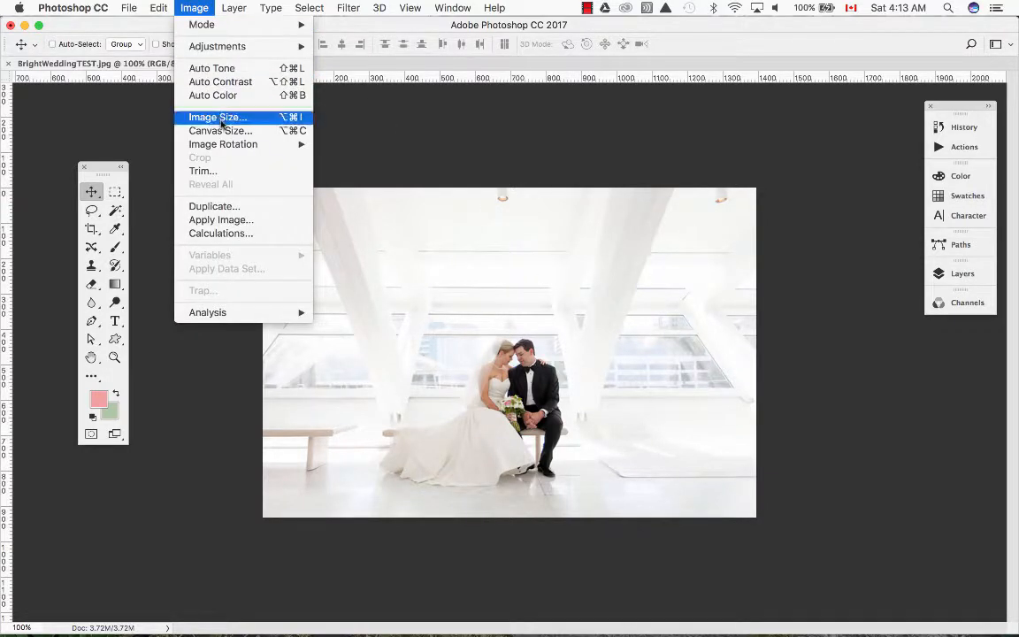
click(217, 117)
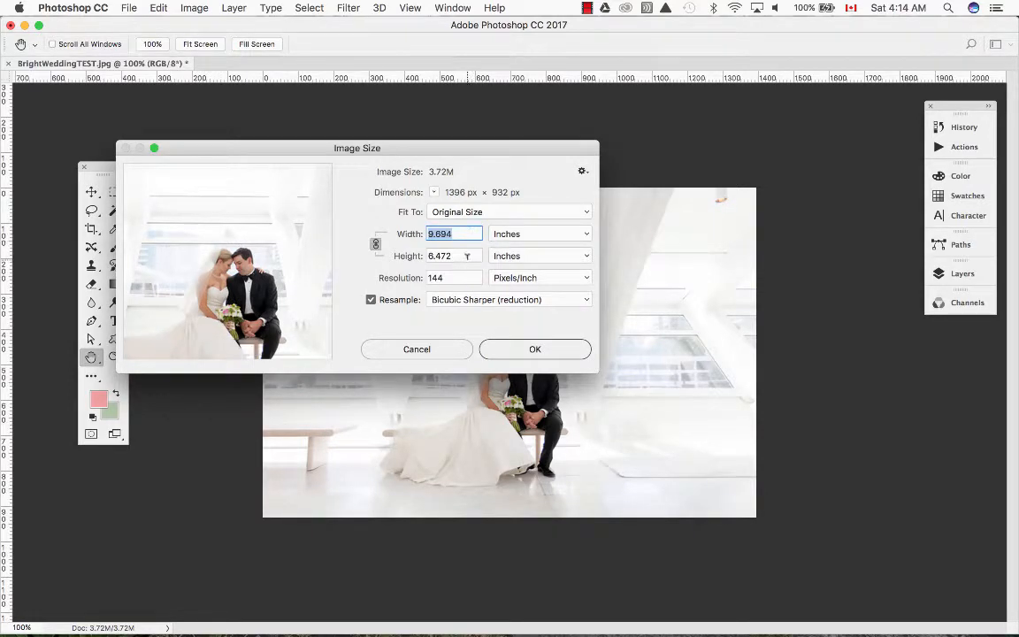
mouse_move(435, 278)
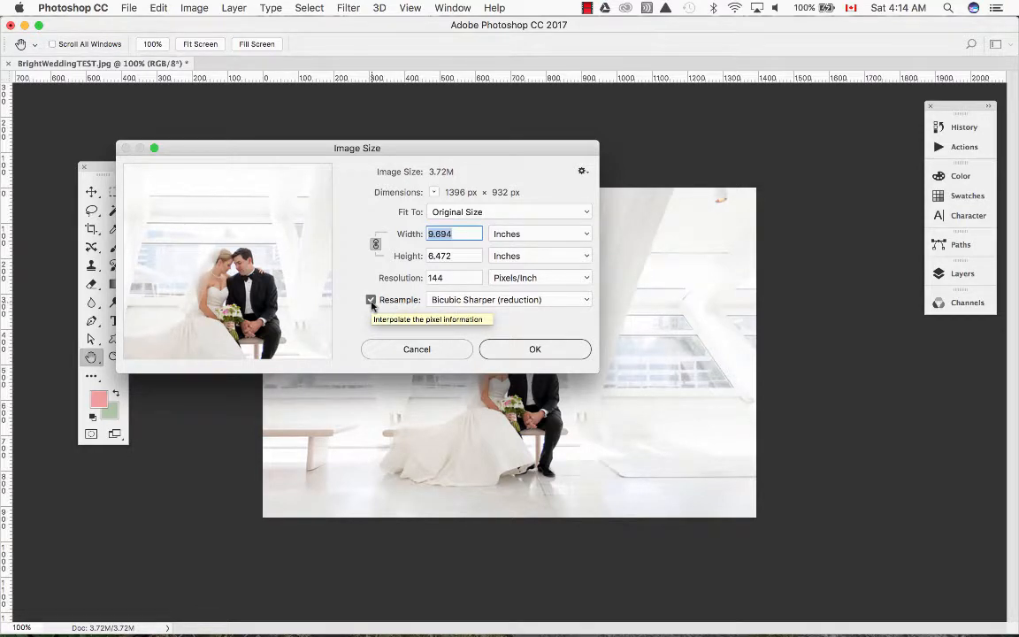
click(370, 300)
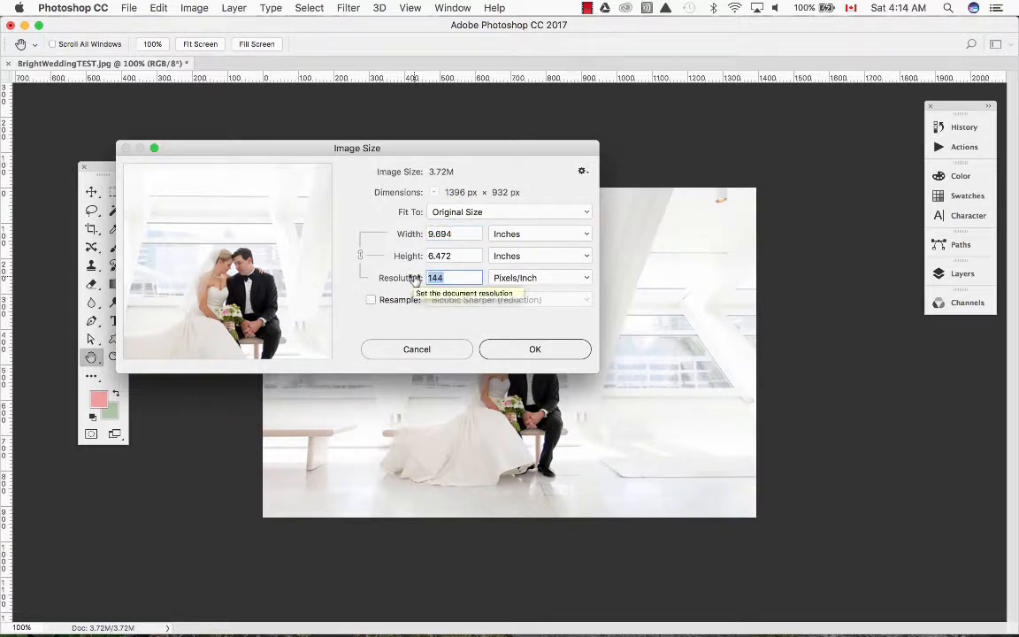
text(300)
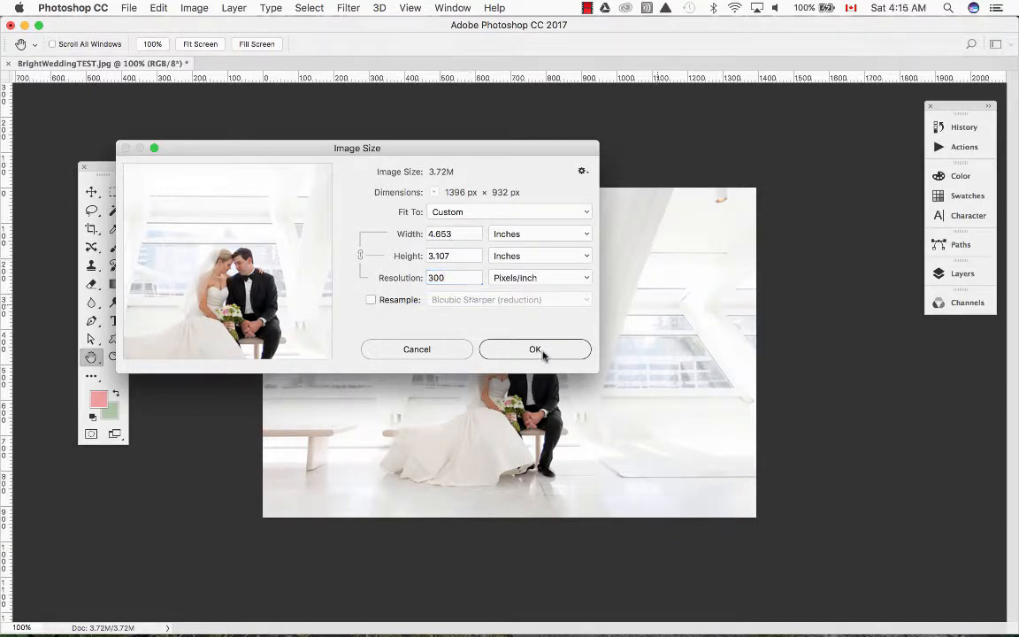
mouse_move(521, 333)
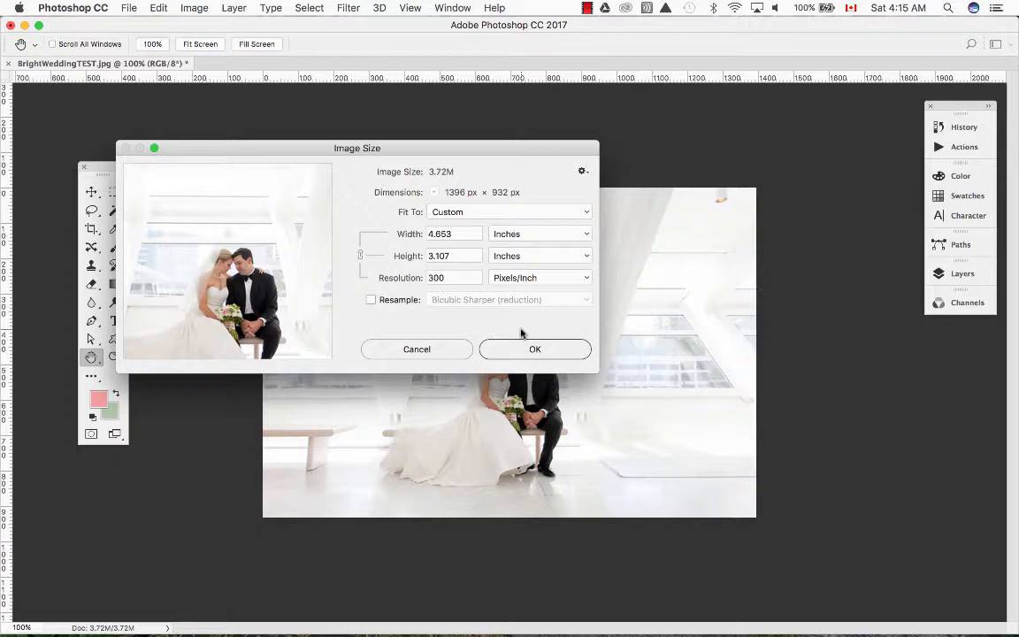
mouse_move(539, 350)
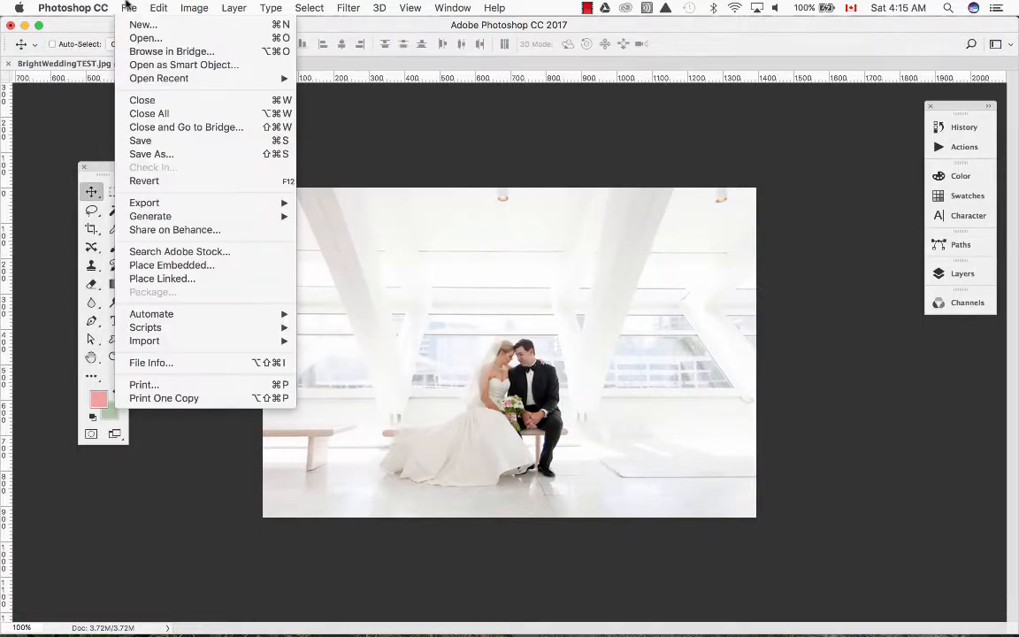
mouse_move(150, 154)
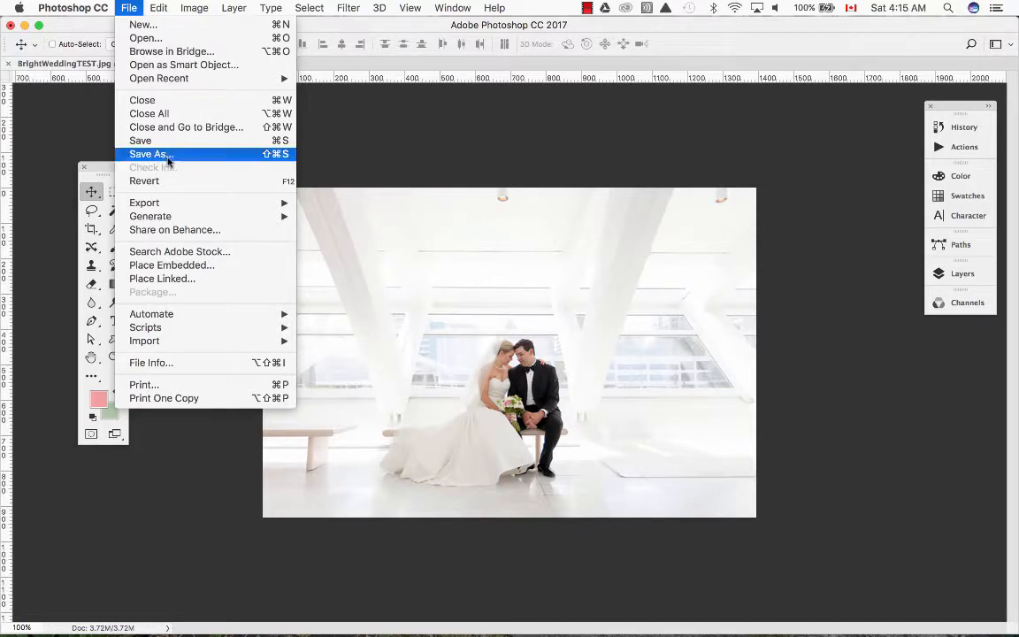
Step: Save the photo to the Desktop as BrightWeddingTEST.tif in TIFF format
click(150, 154)
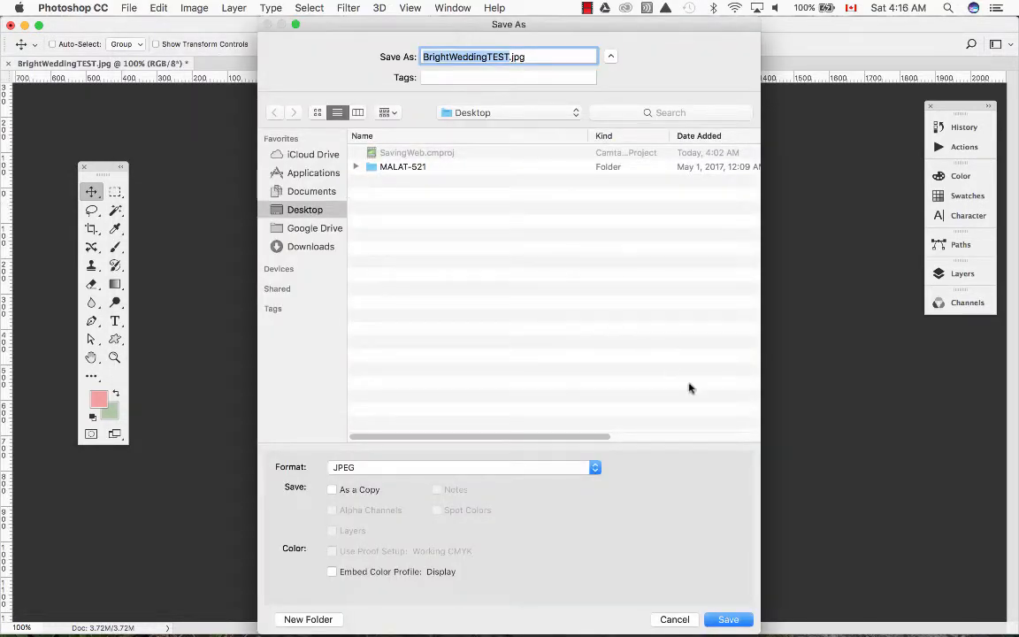
click(460, 468)
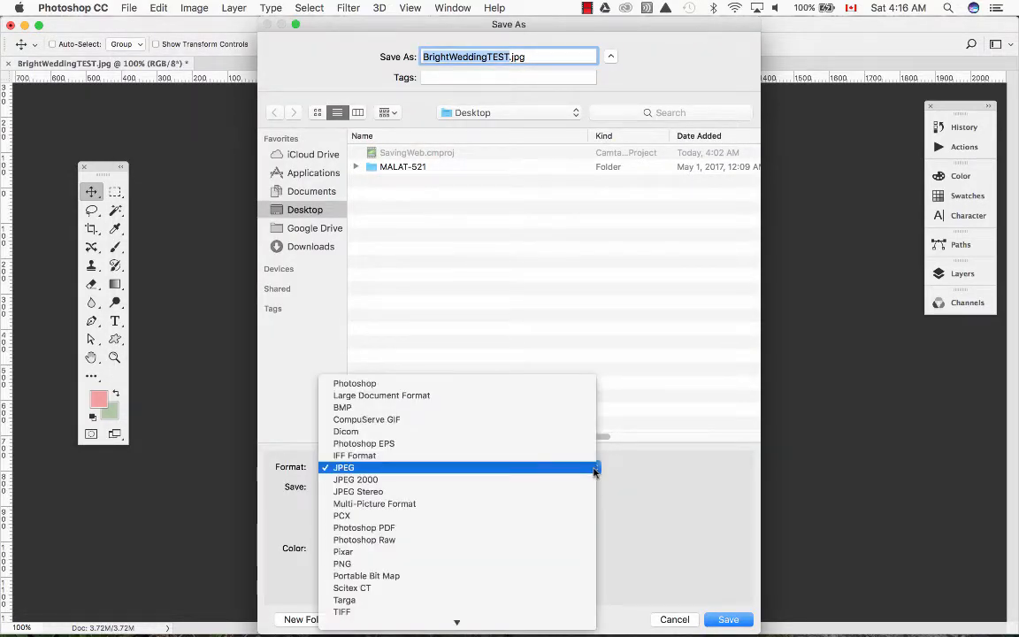
click(344, 467)
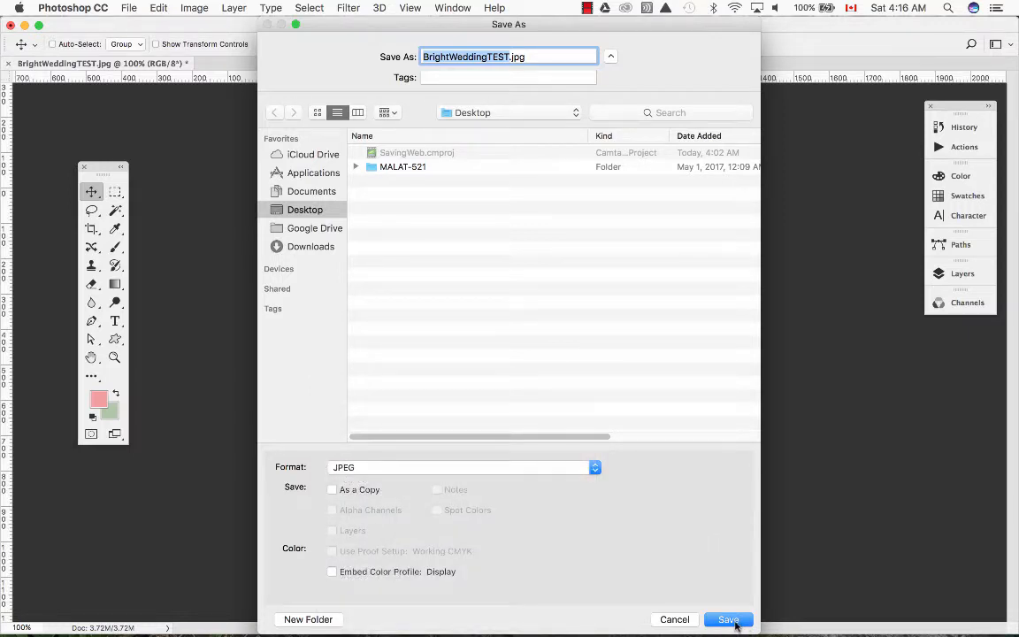
click(727, 620)
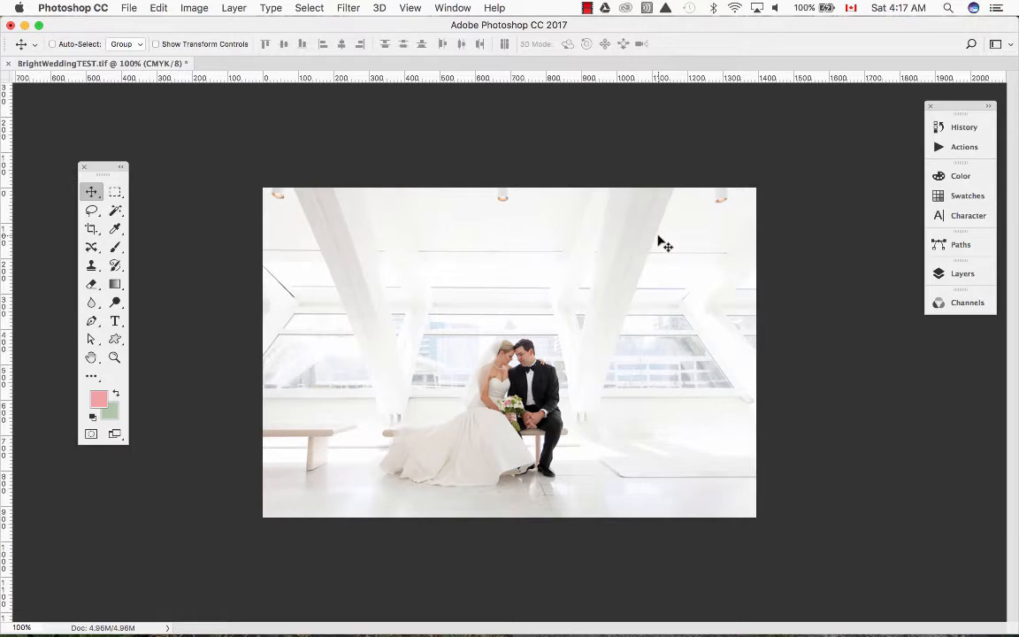